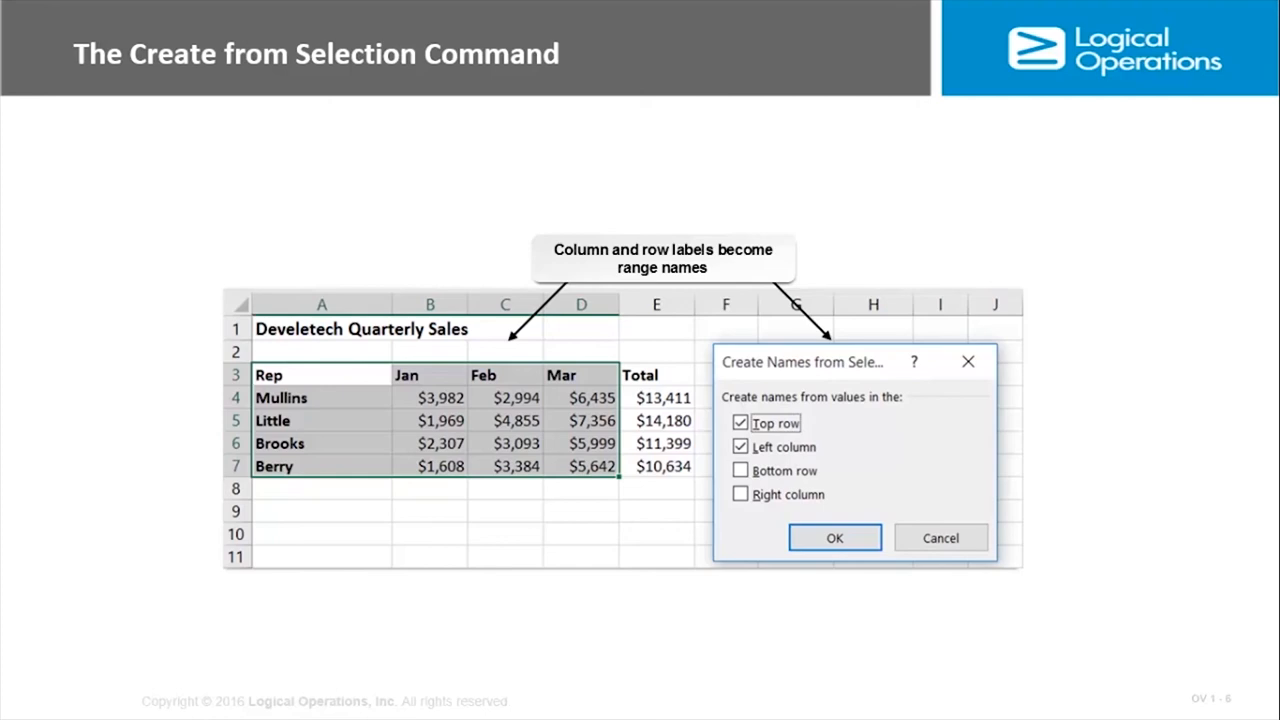
Advance the slideshow to the Name Manager Dialog Box slide listing all defined workbook names.
left_click(834, 538)
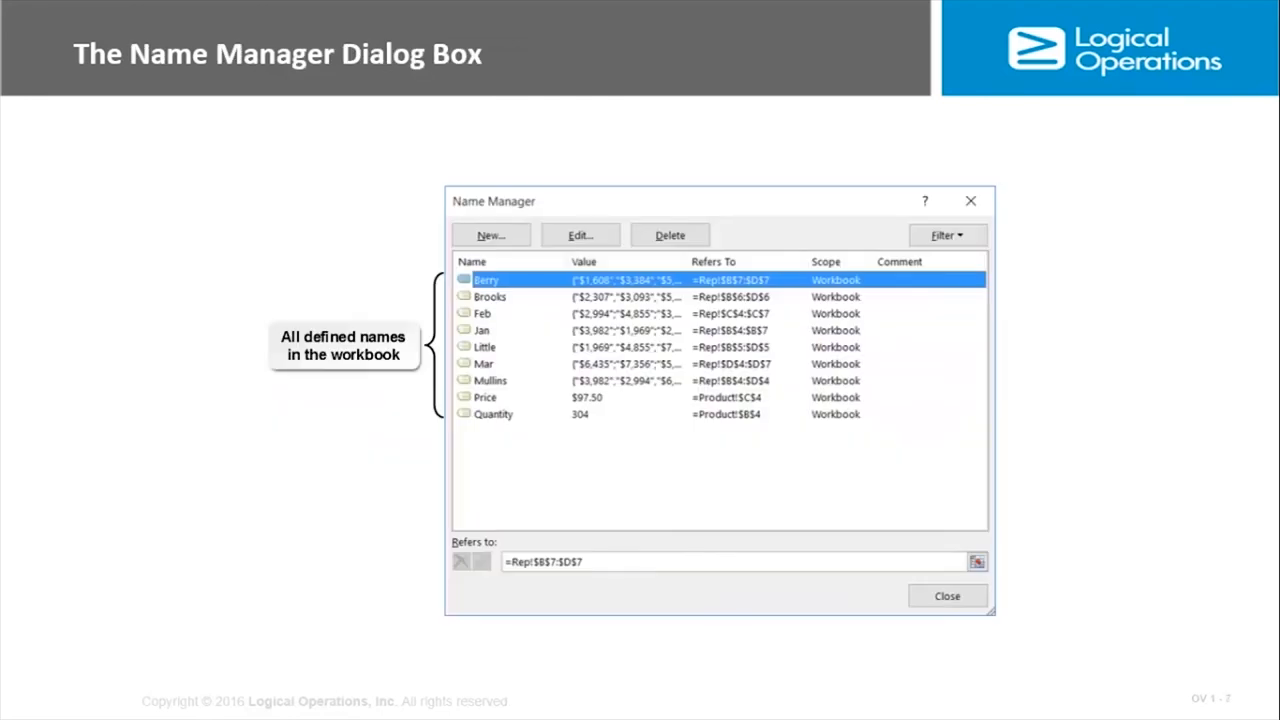